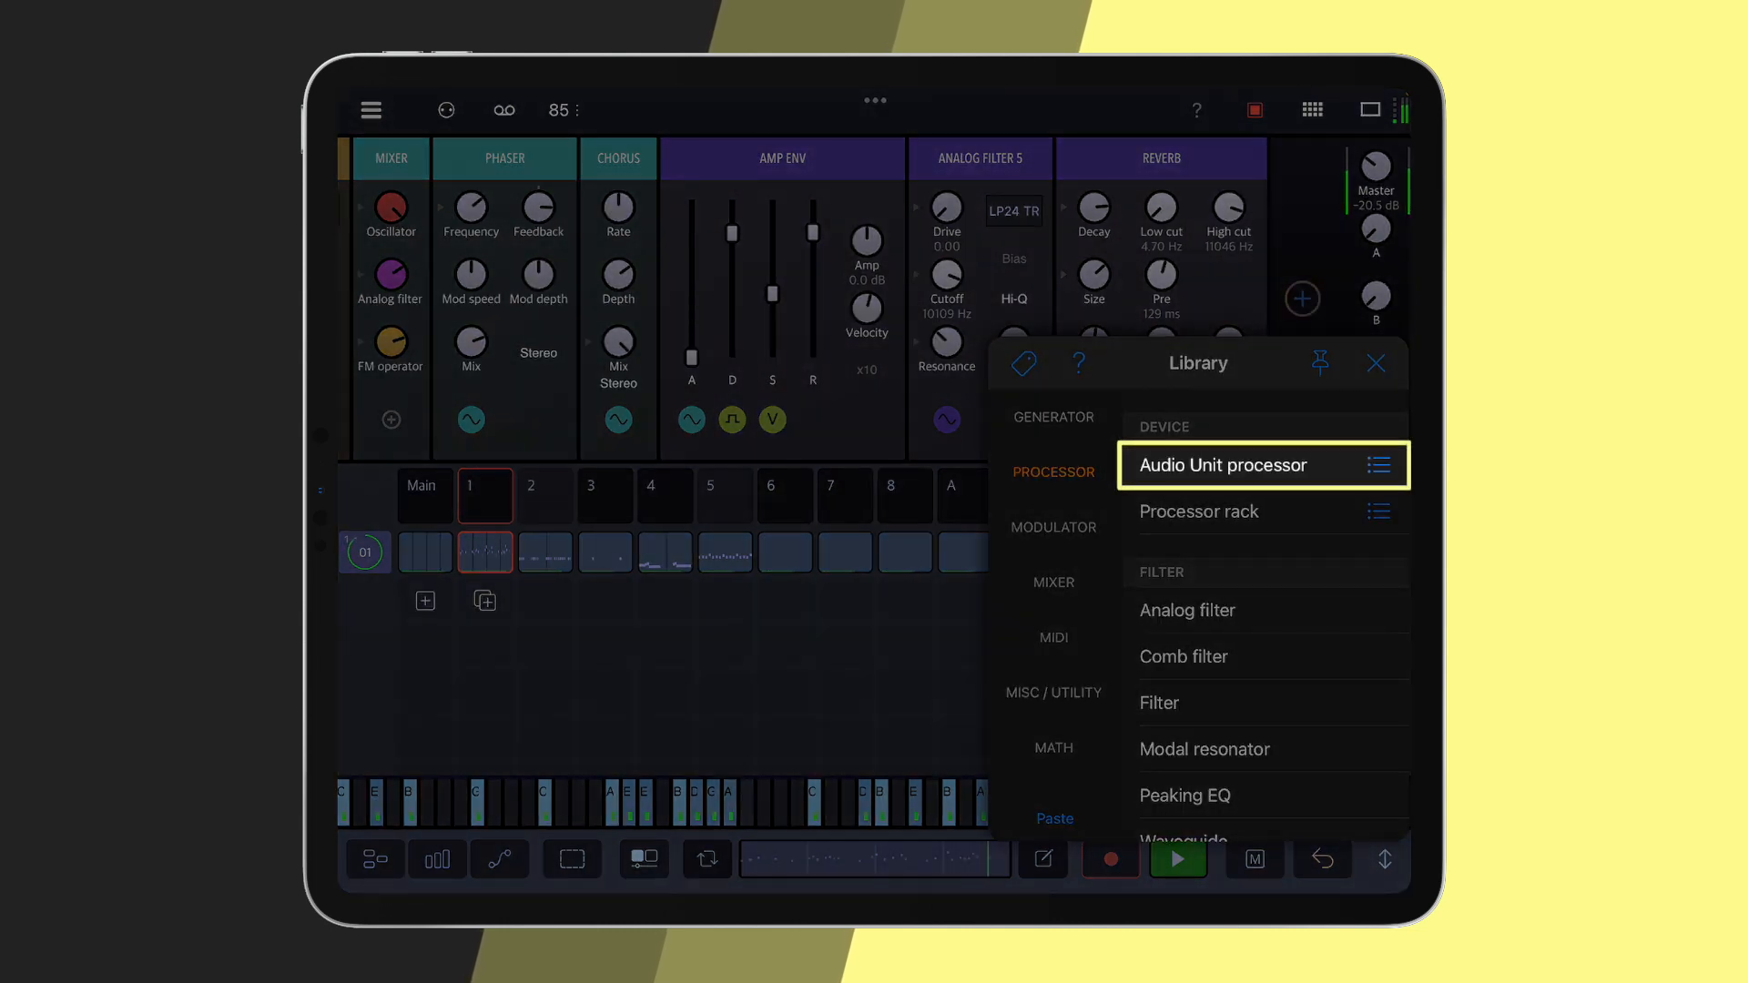
# Load the LFOH Audio Unit processor into the track ahead of the analog filter.
pyautogui.click(1220, 465)
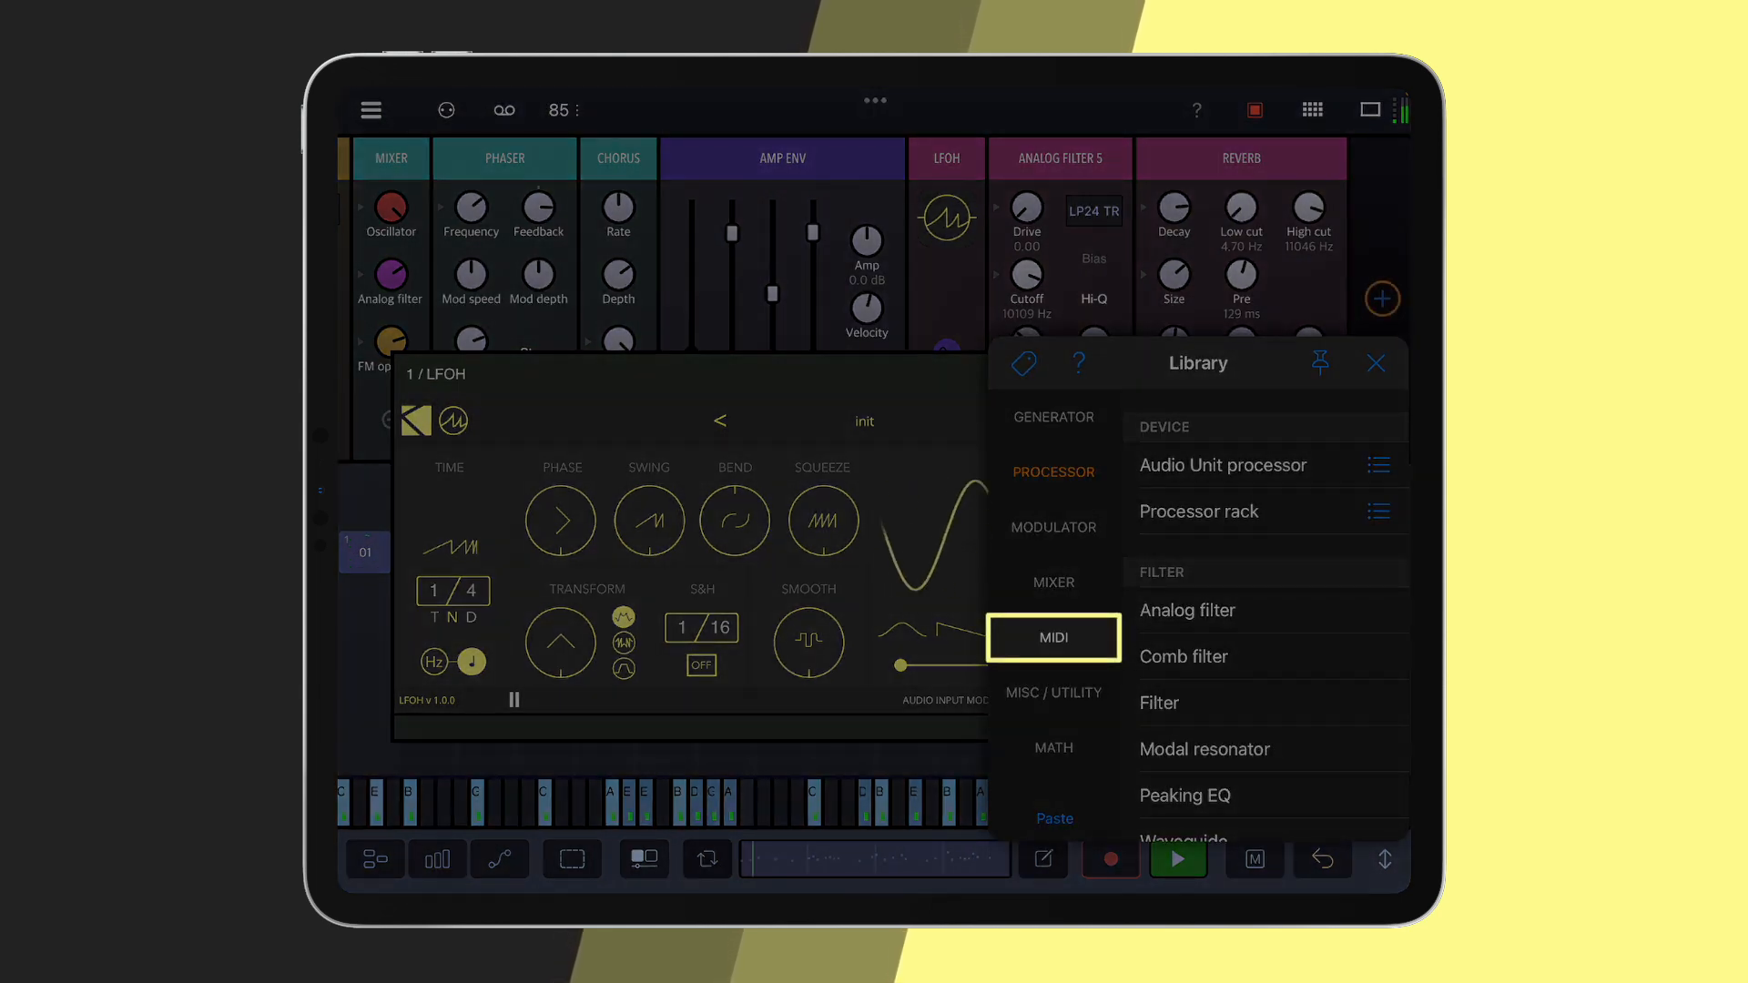
# Add a MIDI CC Controller beside LFOH and start routing its output as modulation.
pyautogui.click(1051, 638)
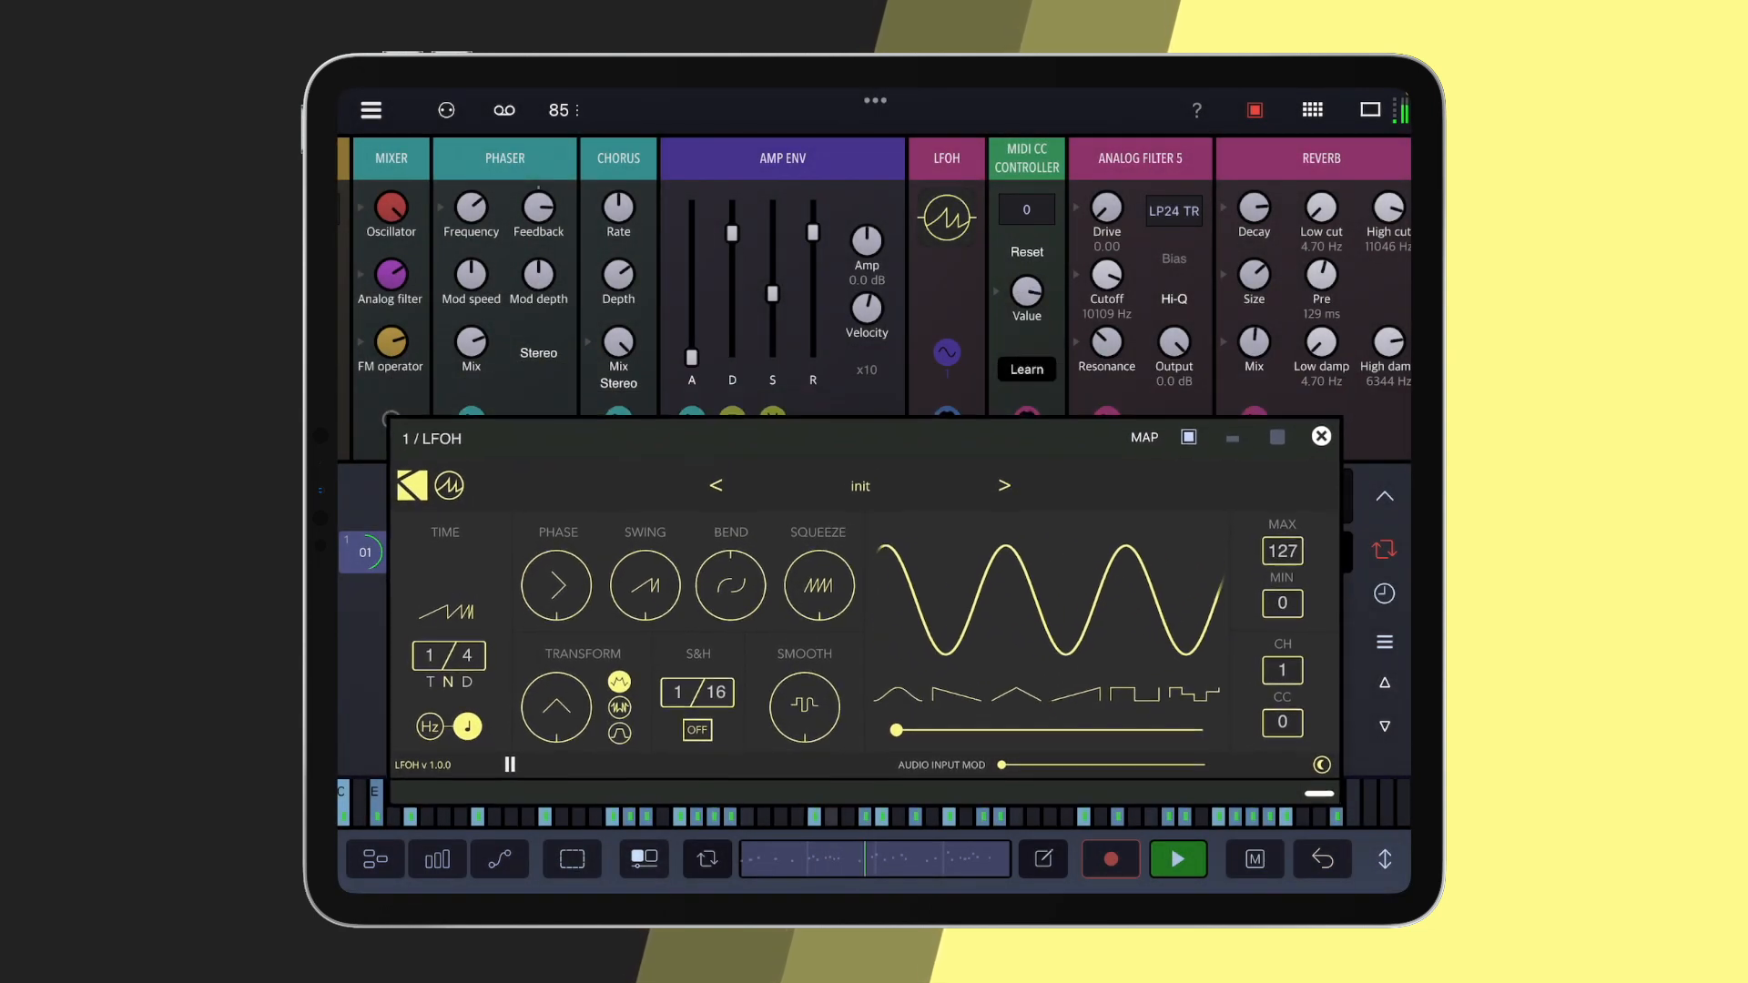
pyautogui.click(1025, 419)
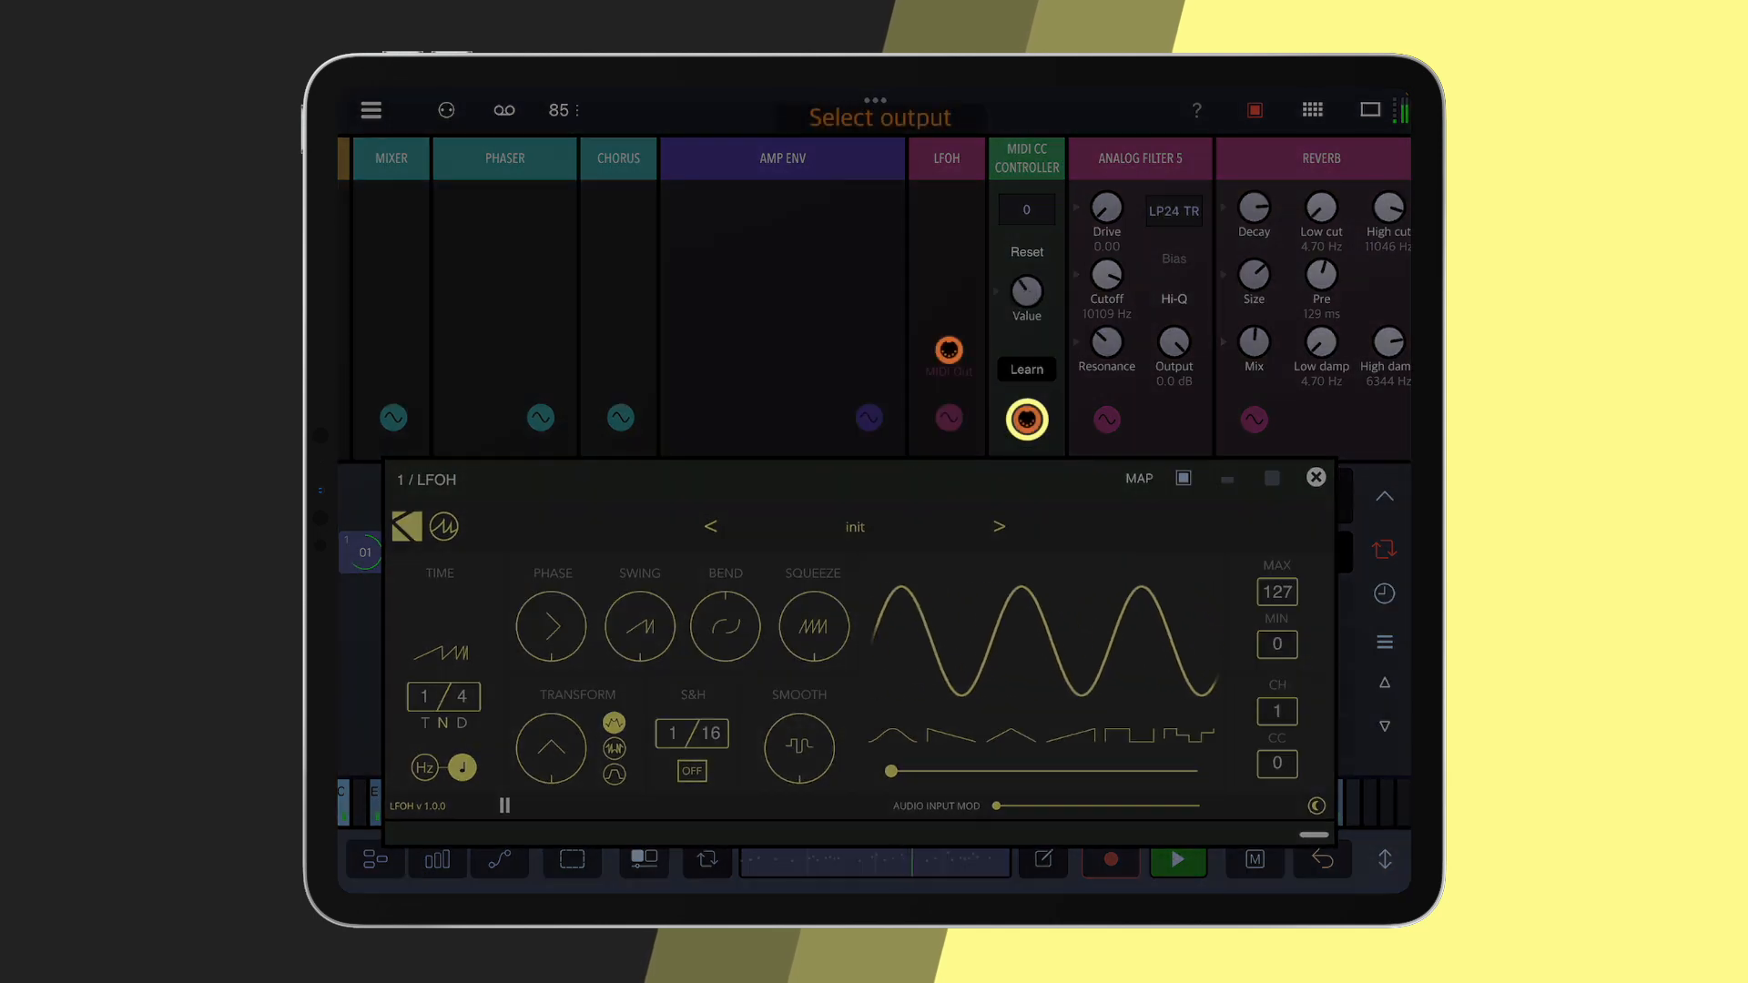